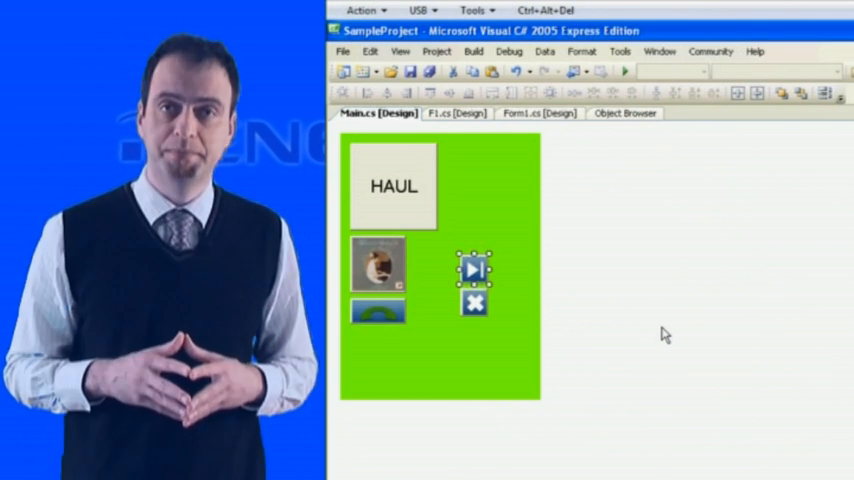
Review the F1 and Form1 designs, then return to the Main screen design
click(456, 112)
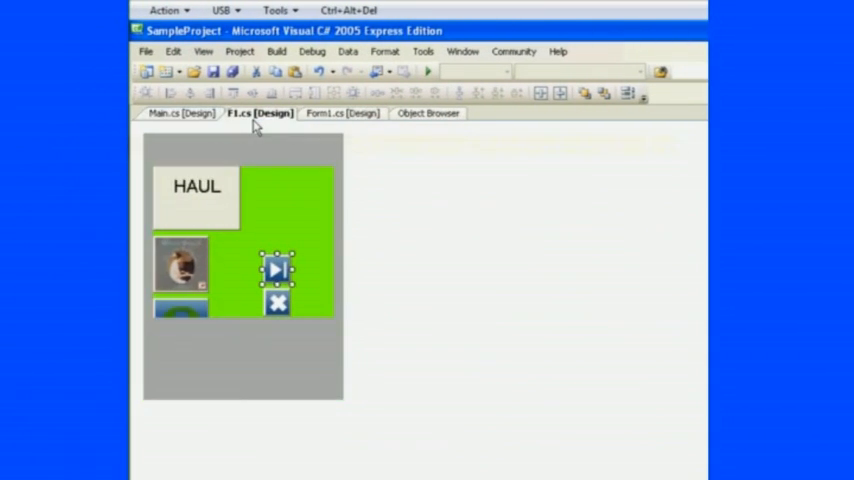
click(340, 112)
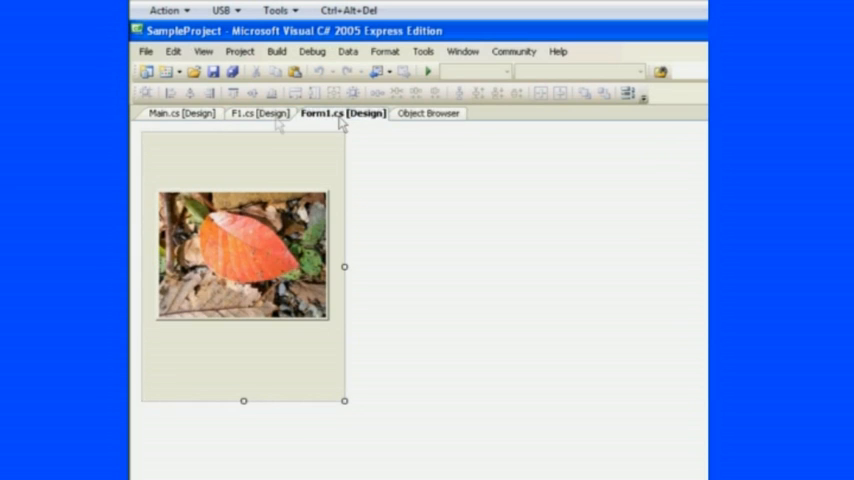
click(176, 112)
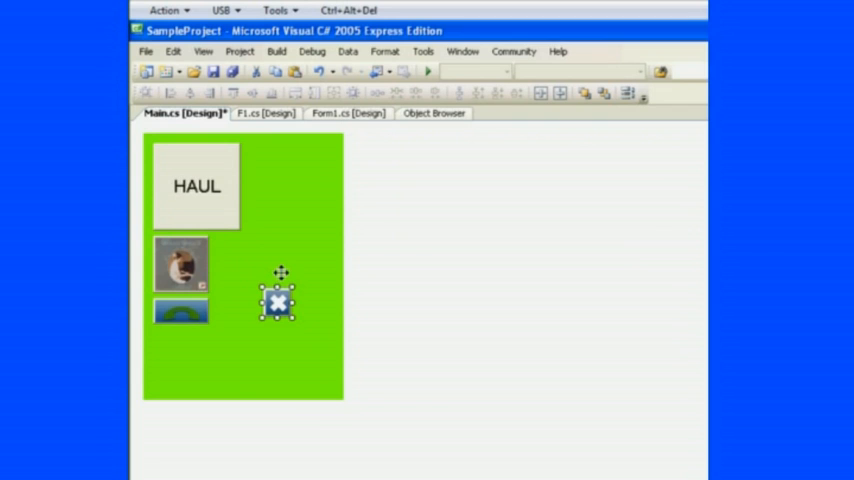
Delete the close (X) button and add a planet image button beside the photo button
right_click(278, 304)
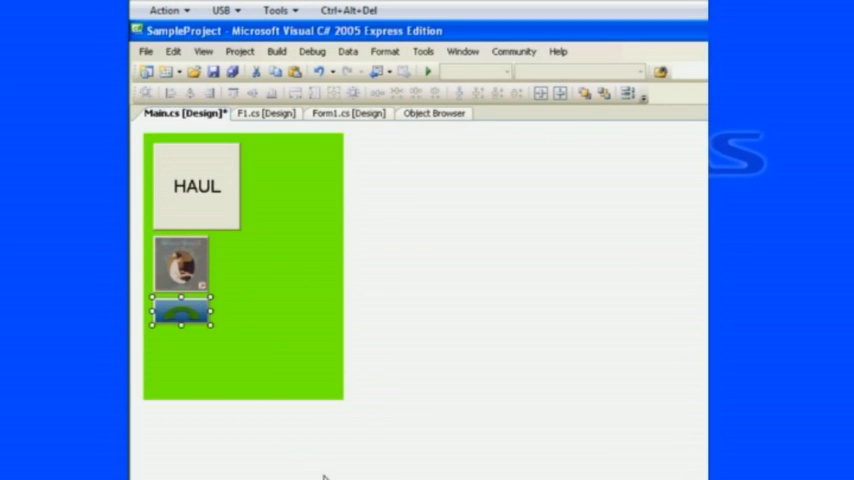
right_click(180, 264)
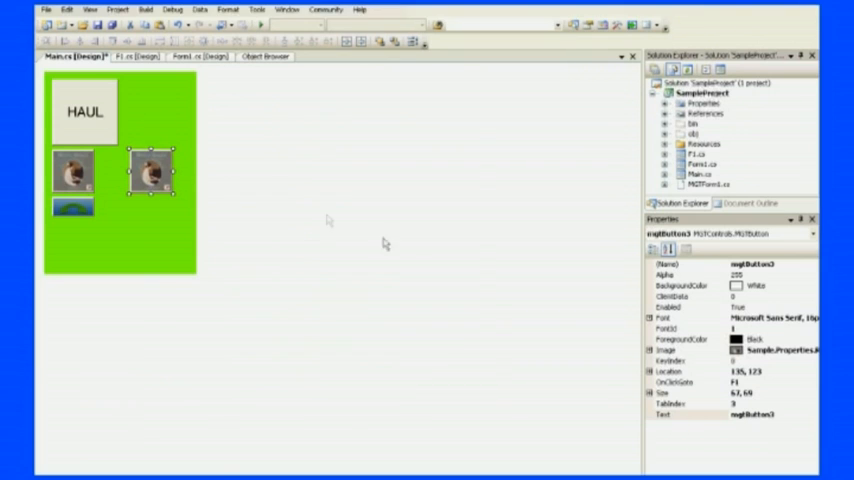
mouse_move(714, 406)
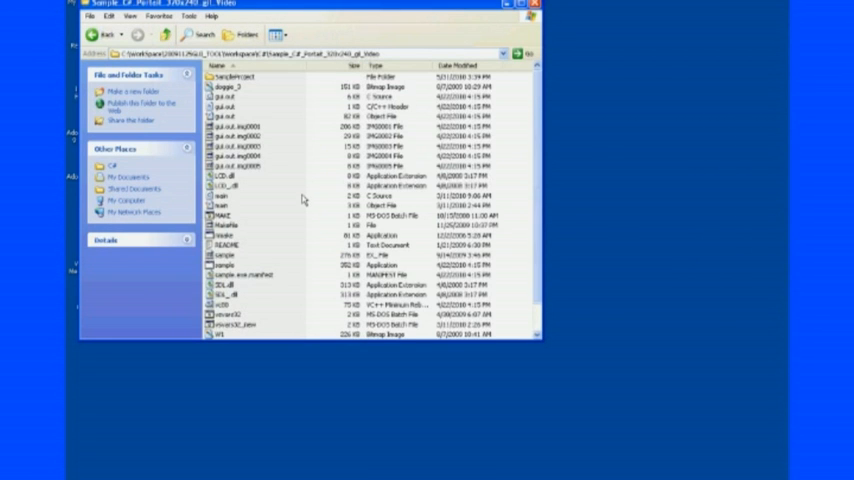
Run the sample program from its folder to preview the edited HAUL Main screen
scroll(down, 3)
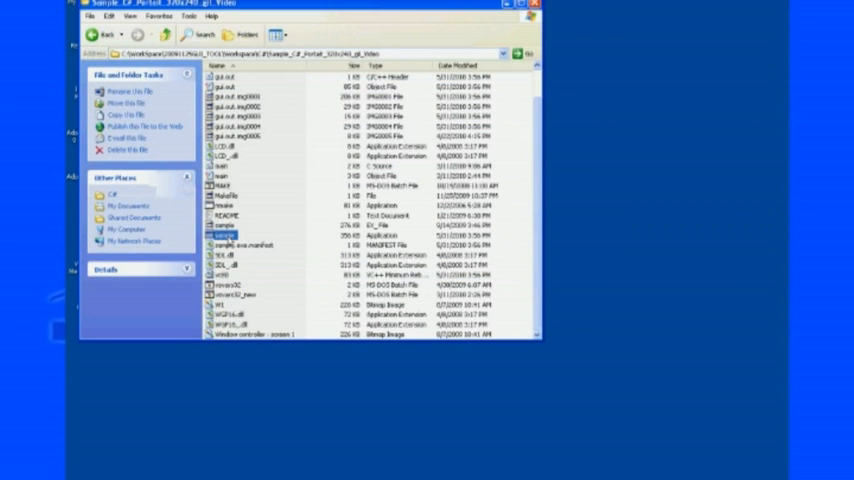
double_click(222, 234)
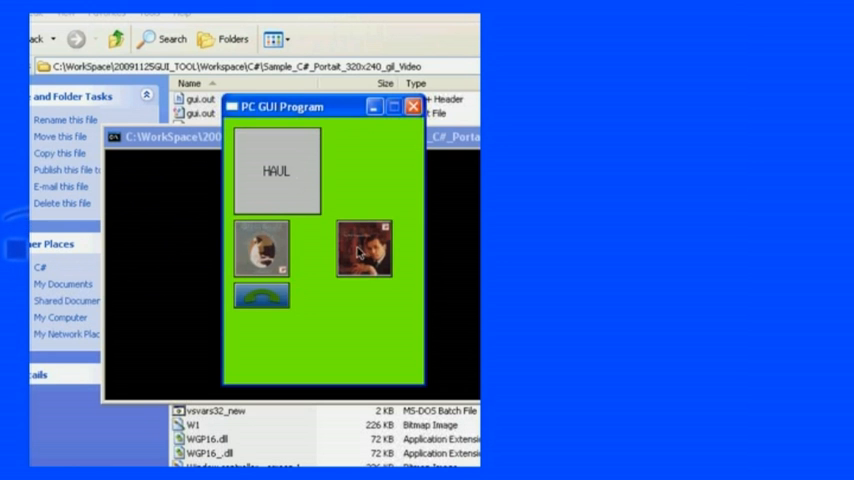
mouse_move(368, 258)
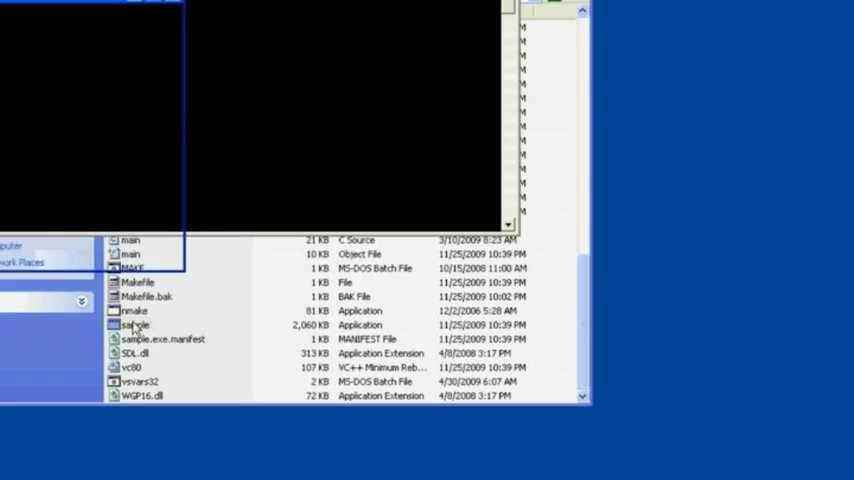
Launch the GUI demo, open the Photos screen via the camera icon and show the next photo
double_click(136, 324)
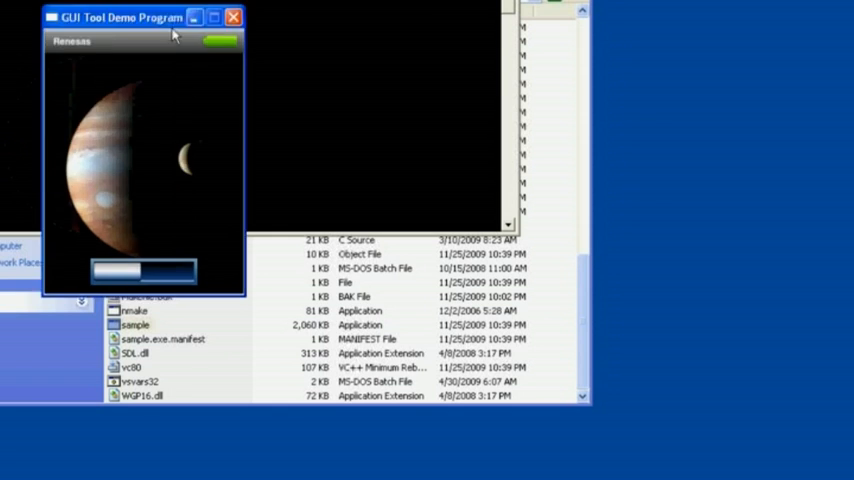
drag(120, 16, 290, 84)
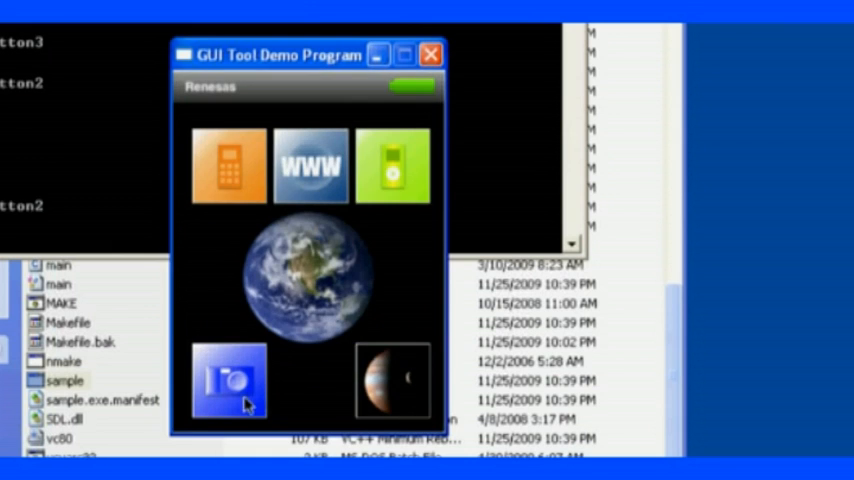
click(228, 382)
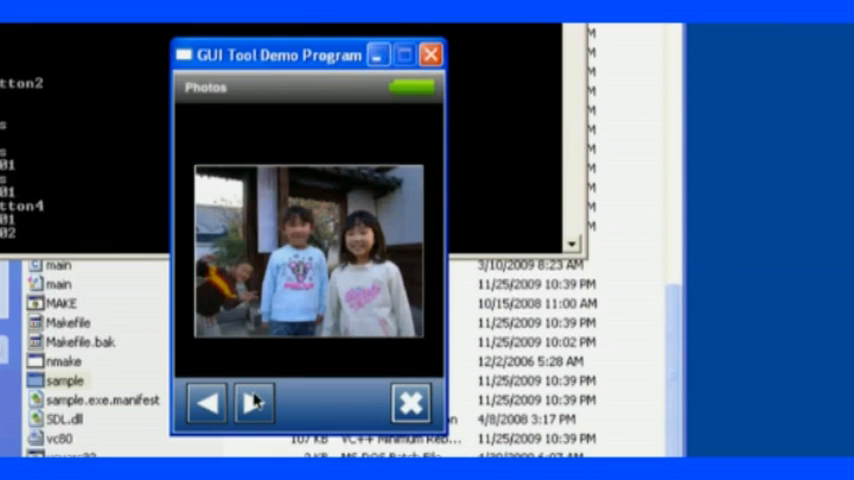
click(252, 400)
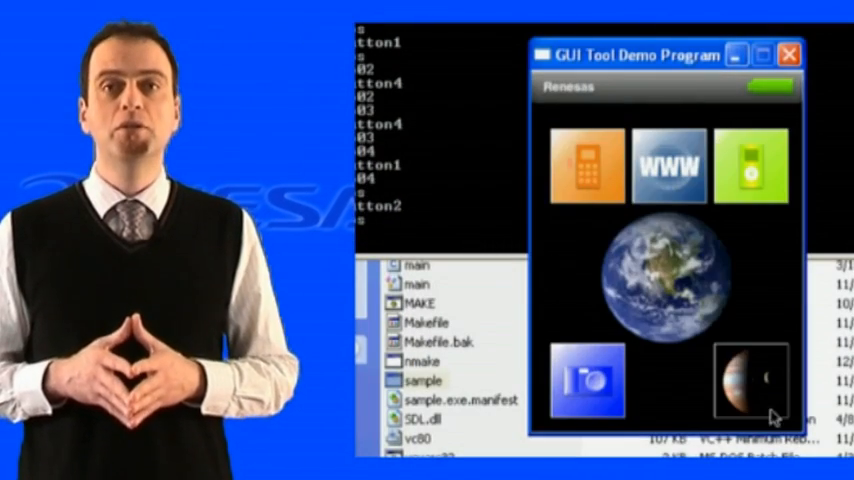
Open the planet screen from the planet icon at the bottom right of the home screen
click(752, 384)
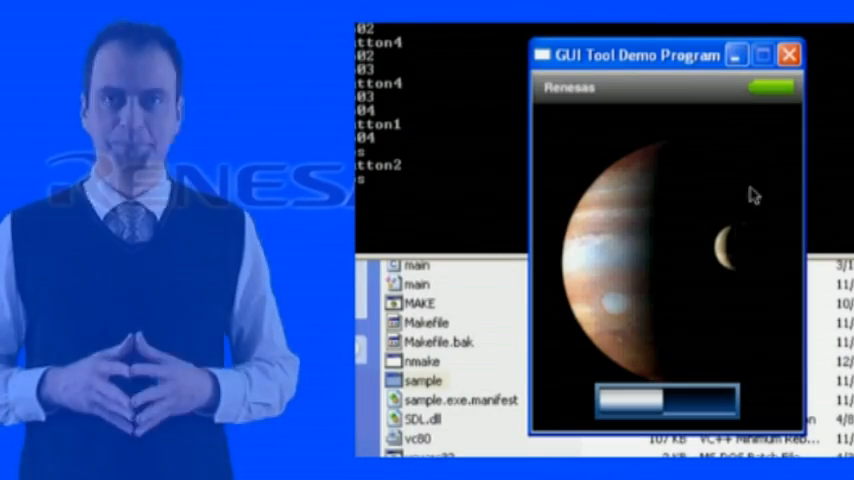